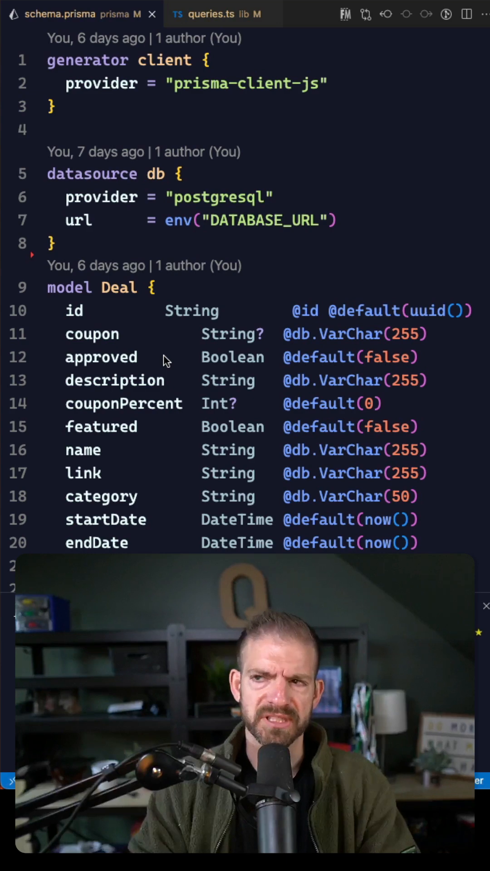
Scroll through the Prisma schema, then switch to queries.ts showing getAllDeals with findMany ordered by xata_createdat descending
scroll(down, 3)
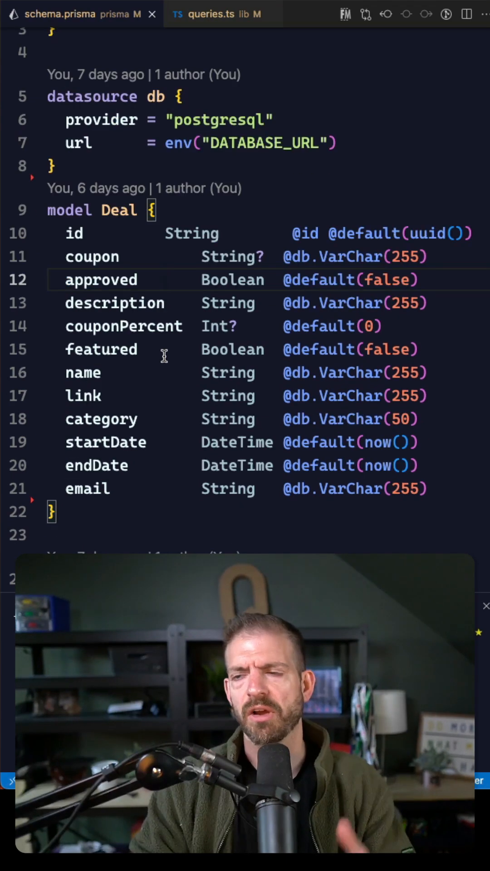
scroll(down, 3)
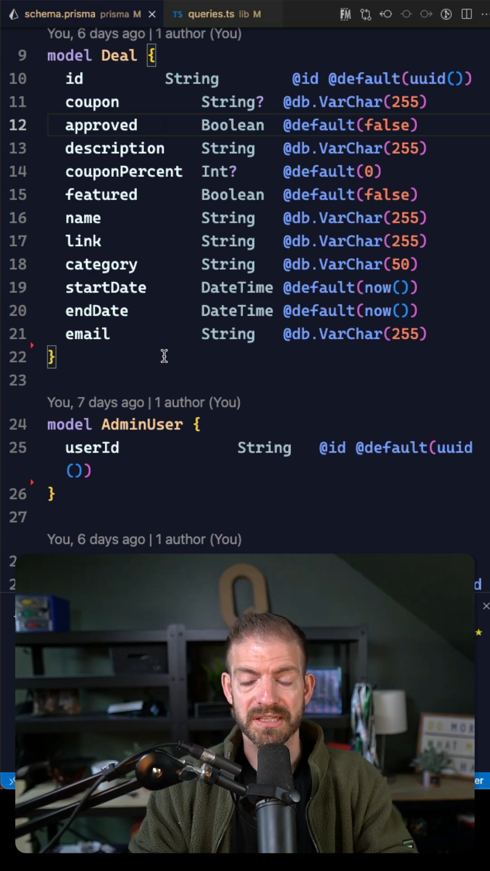
scroll(up, 3)
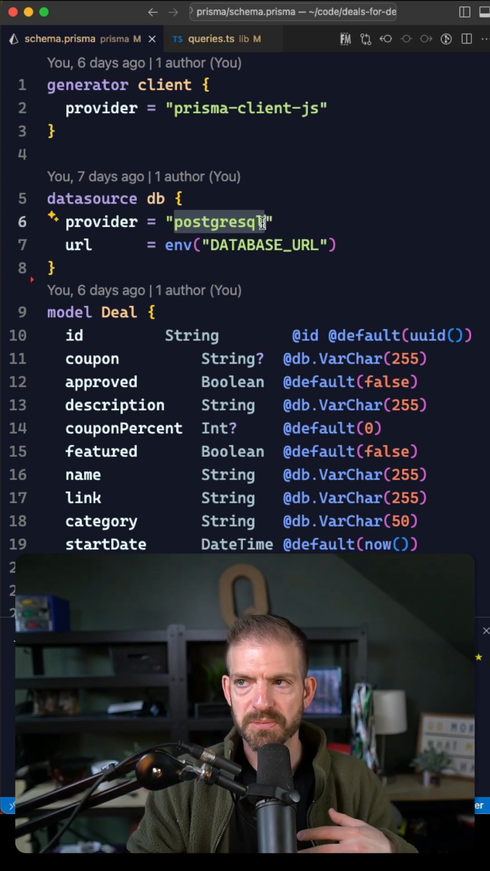
mouse_move(259, 276)
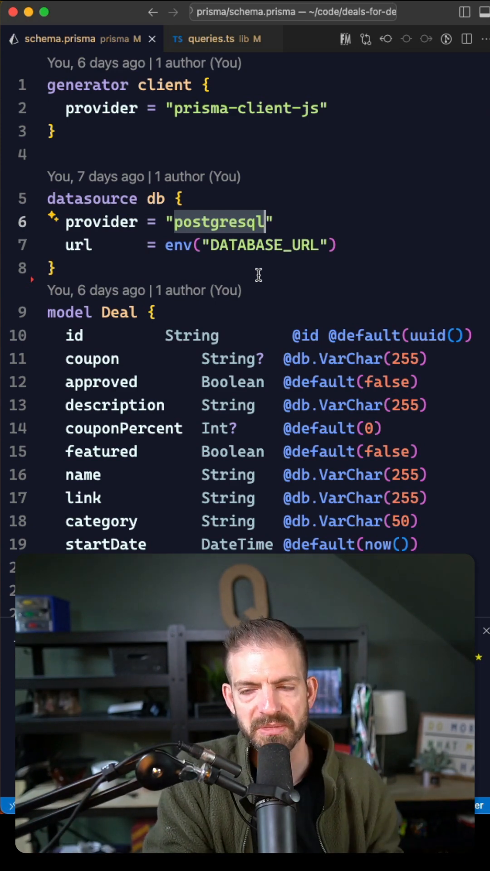
click(212, 39)
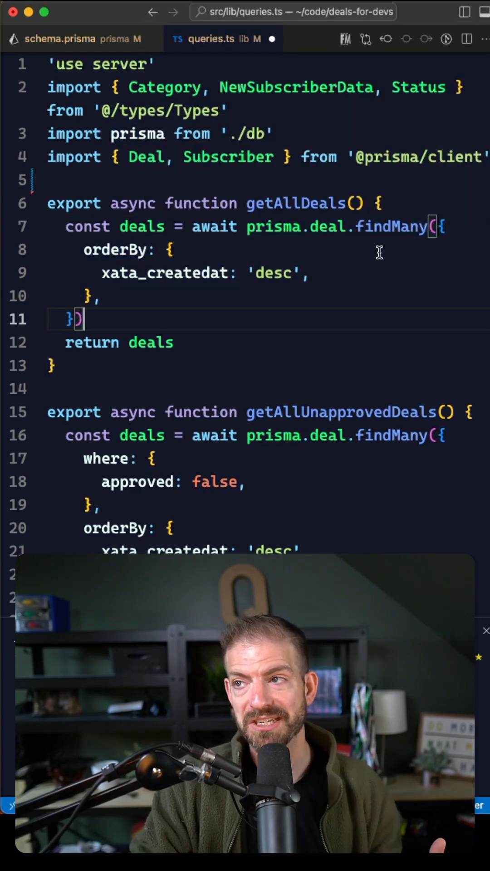
mouse_move(392, 226)
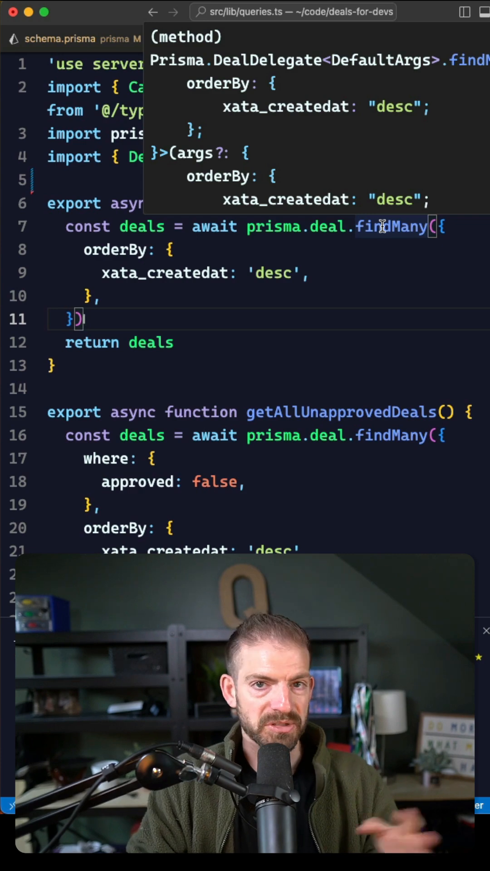